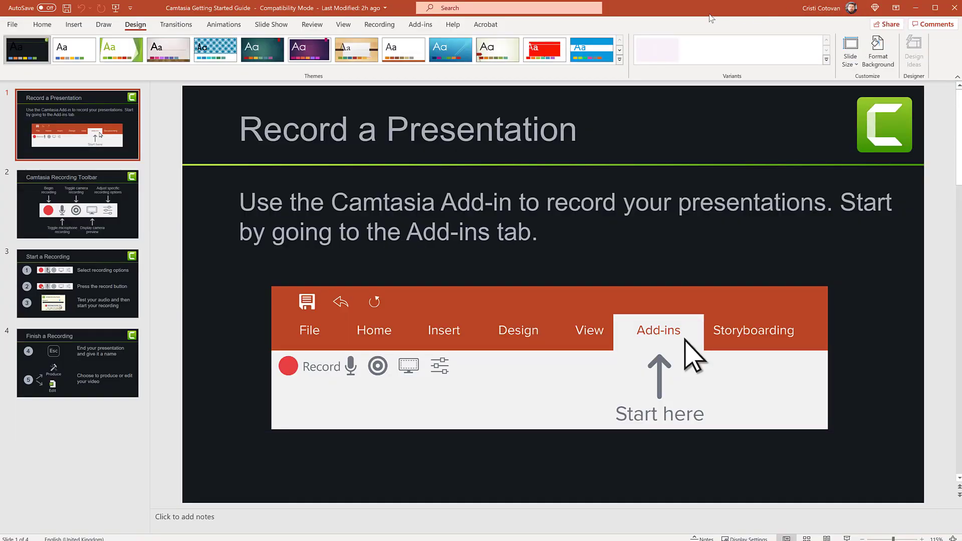
mouse_move(187, 148)
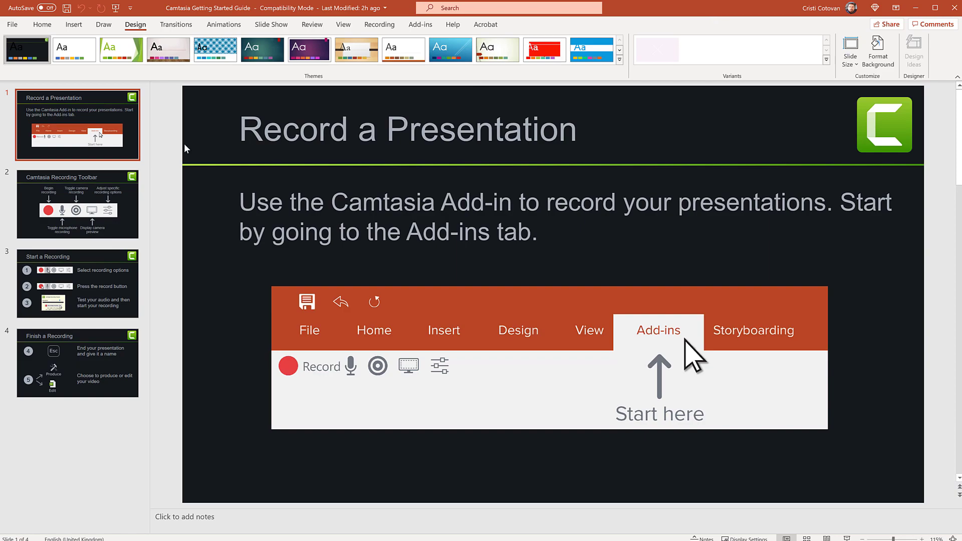
mouse_move(109, 341)
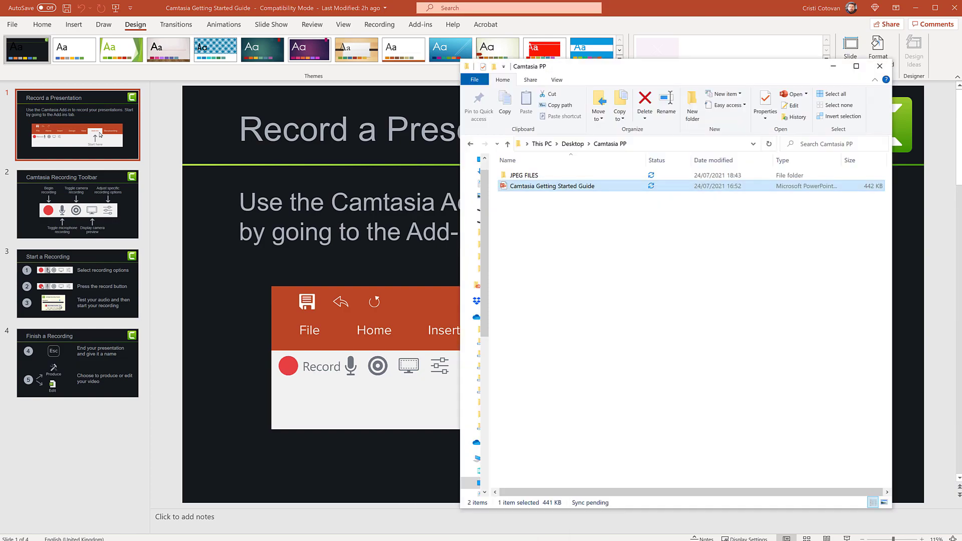
mouse_move(549, 190)
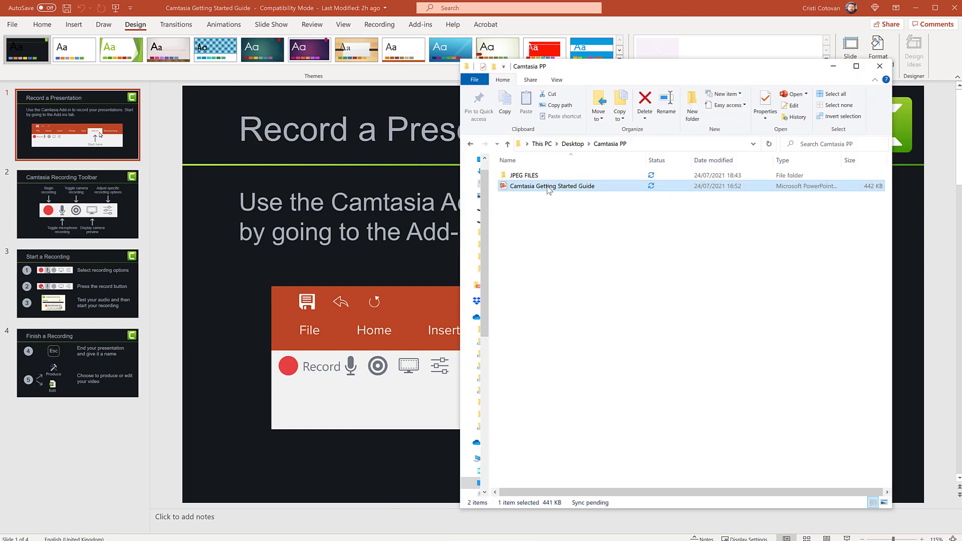
mouse_move(563, 189)
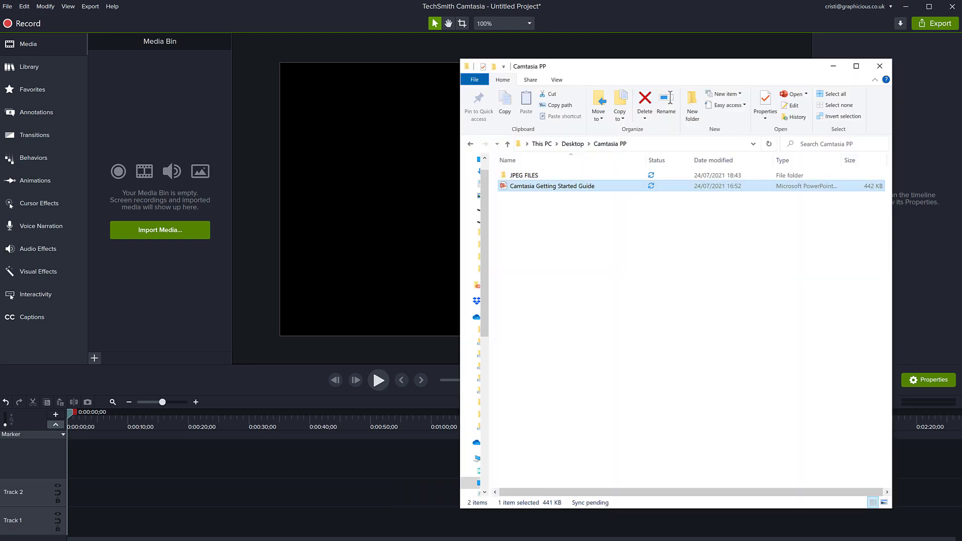
mouse_move(548, 191)
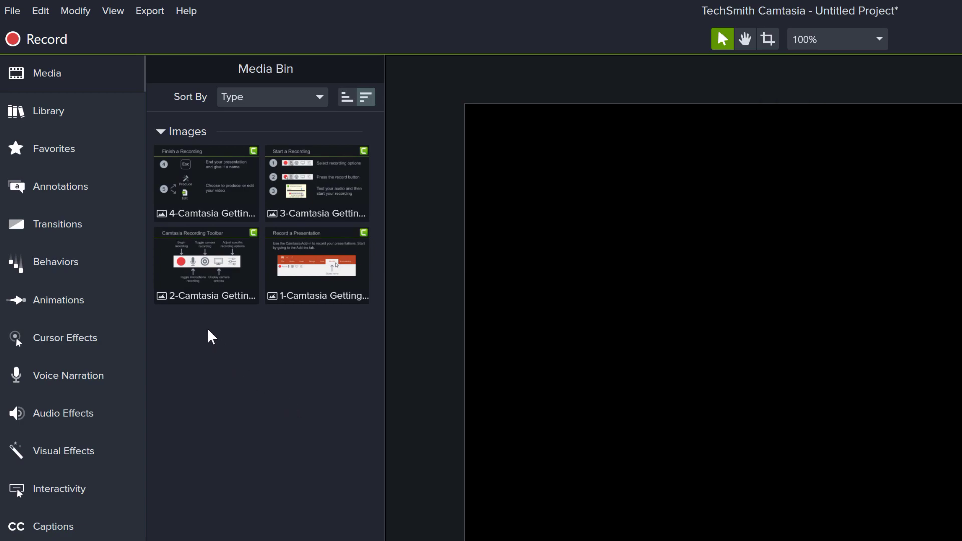
Review the imported slide images in the Media Bin, ending with the first slide selected
left_click(206, 265)
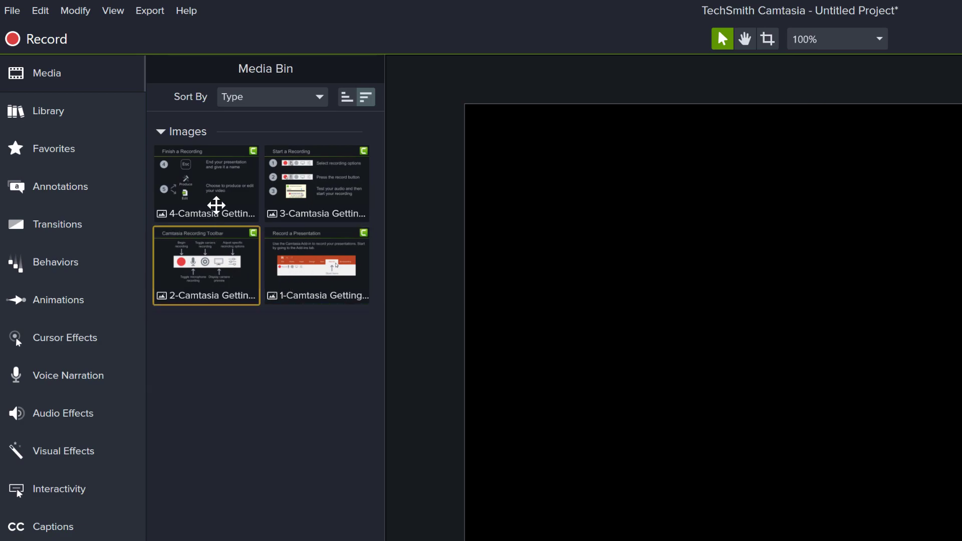
left_click(279, 395)
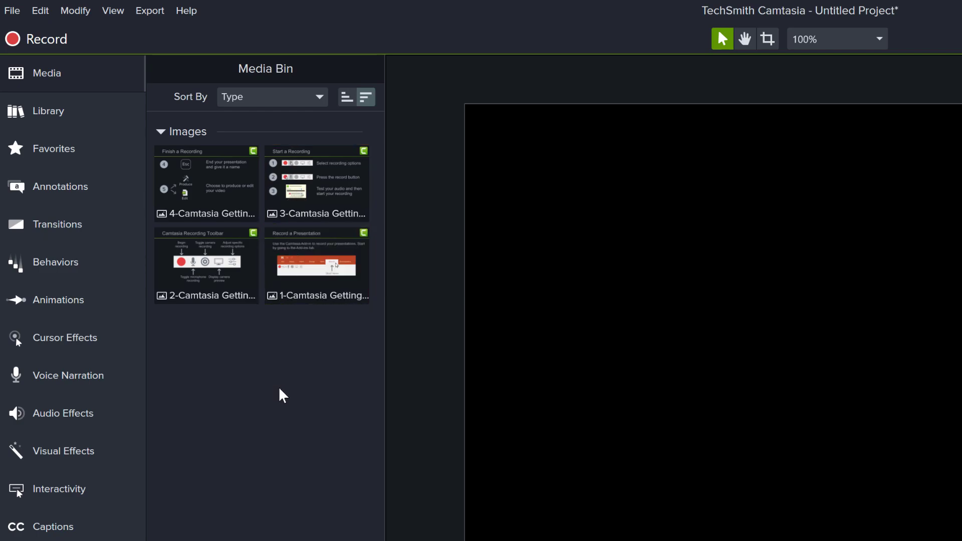
left_click(317, 265)
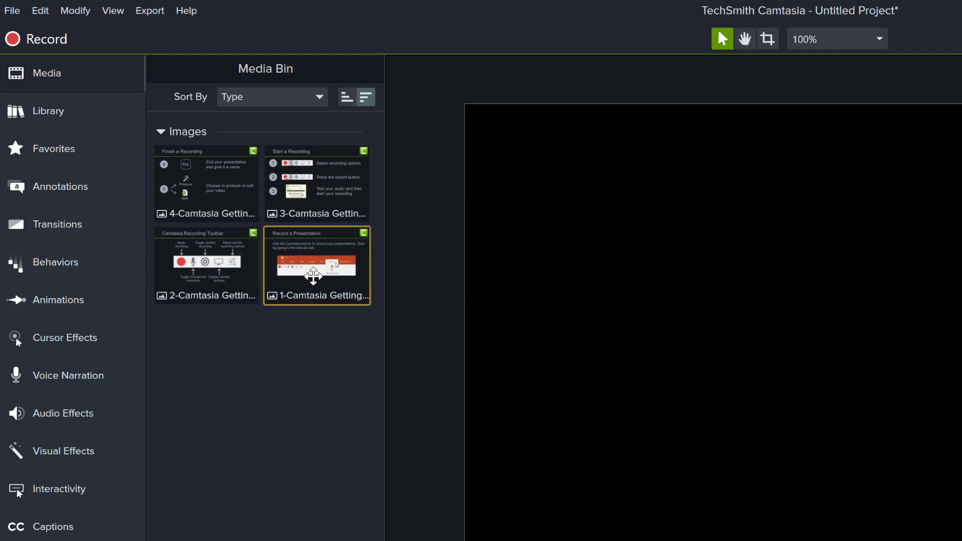
mouse_move(313, 276)
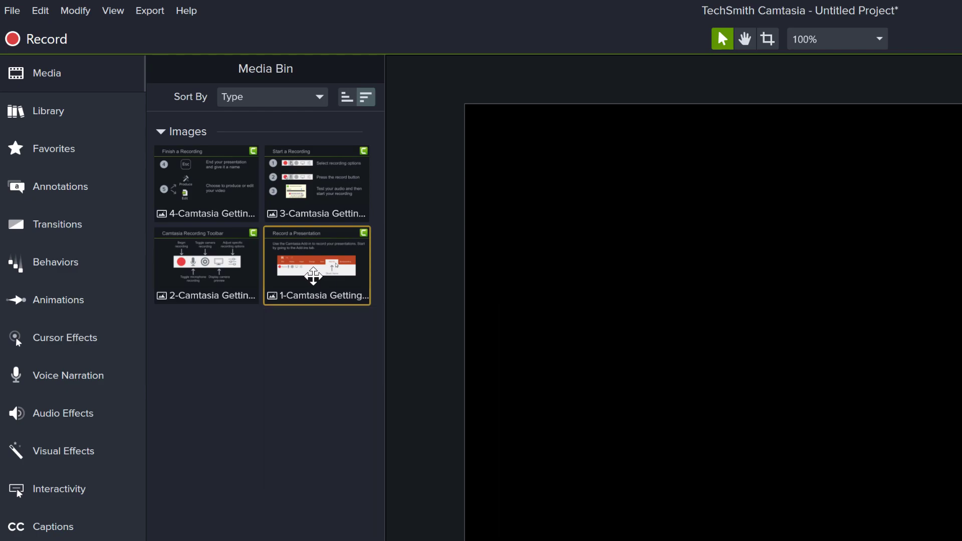
mouse_move(308, 280)
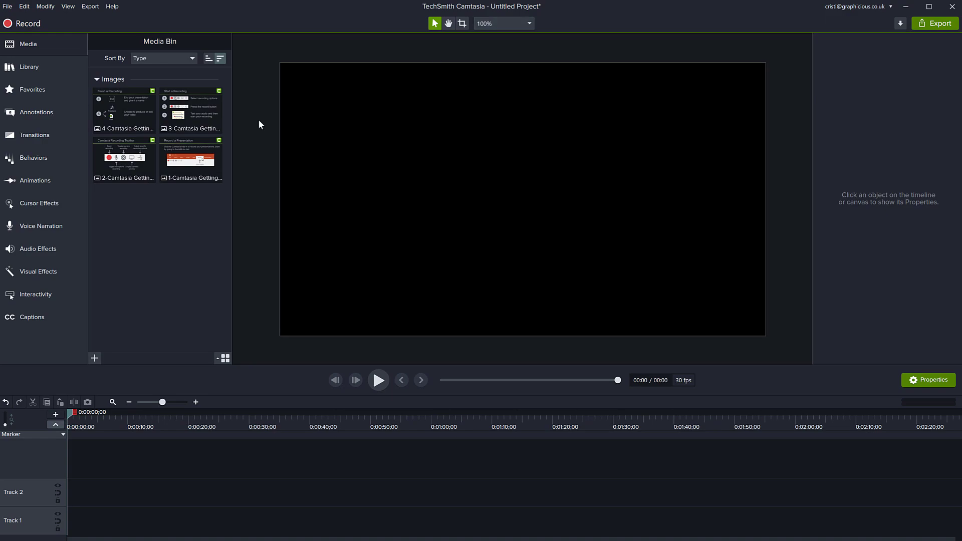
Place slide 1 at the start of Track 2 so the four slides form a 40-second sequence
left_click_drag(190, 160, 96, 494)
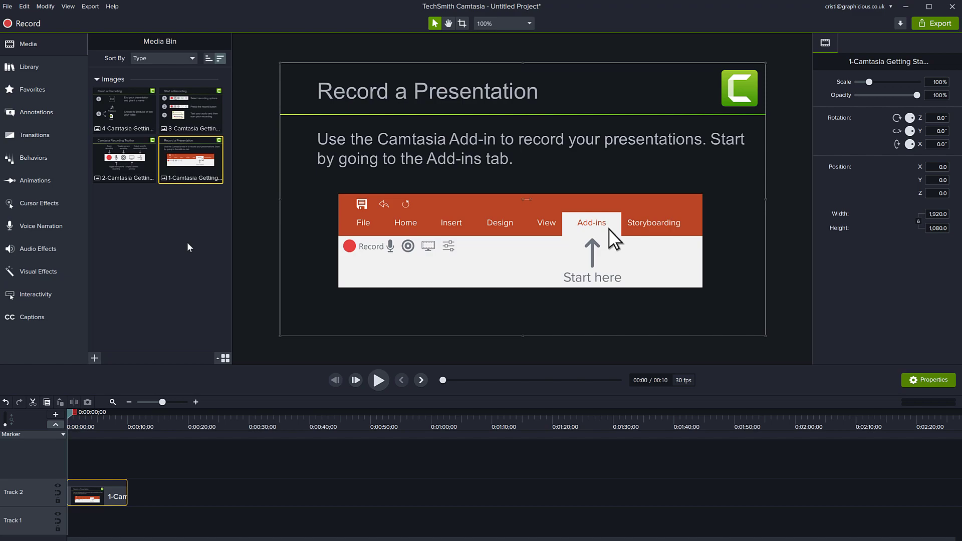
mouse_move(124, 241)
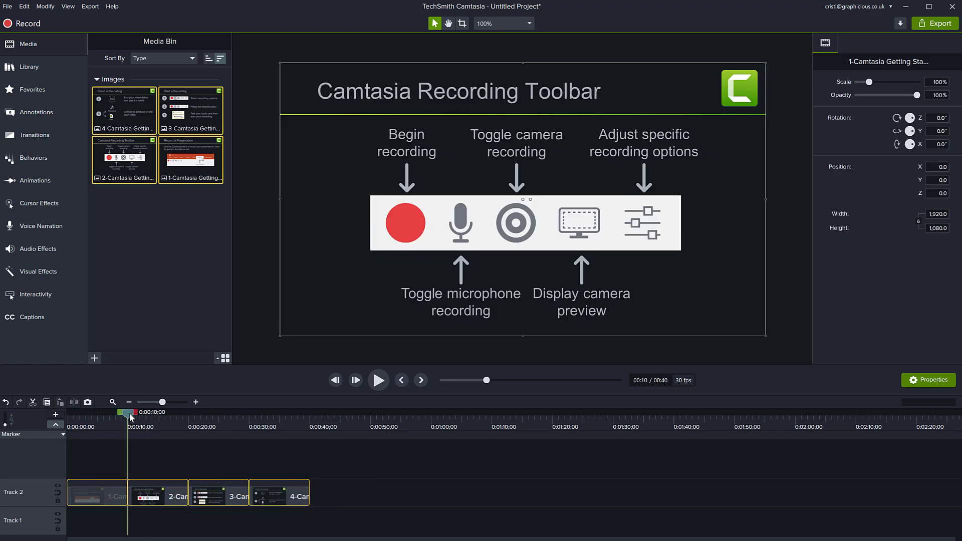
left_click(34, 8)
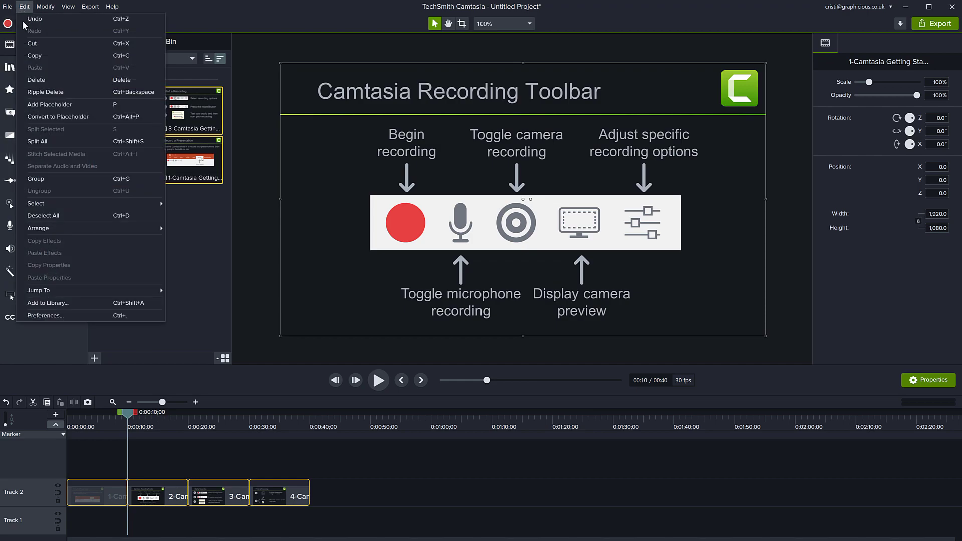
mouse_move(57, 317)
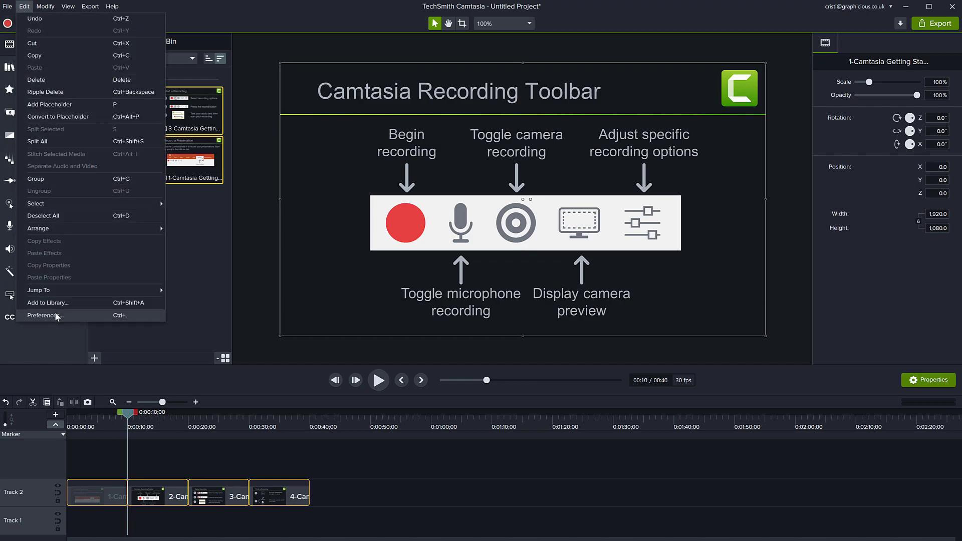
Show the Timing settings in Camtasia's Preferences dialog
left_click(42, 315)
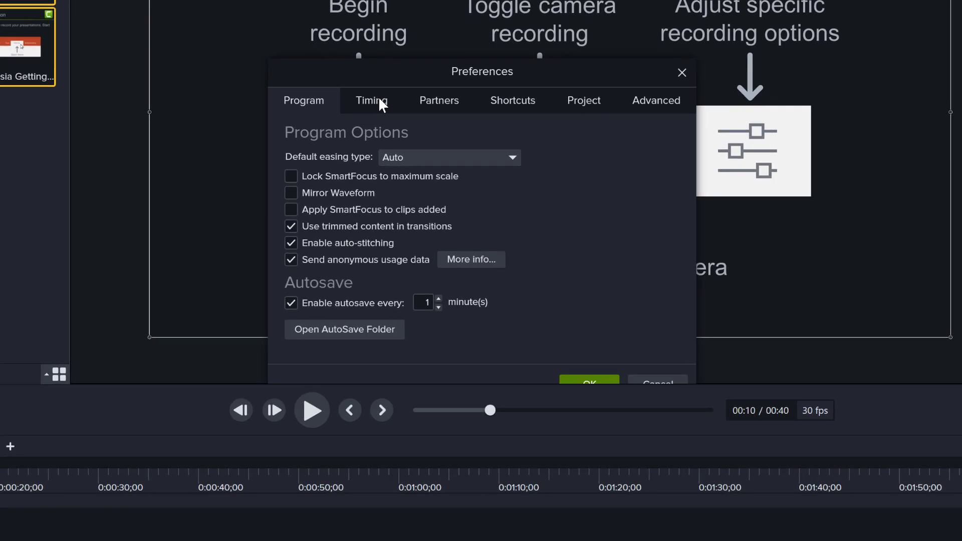
left_click(372, 101)
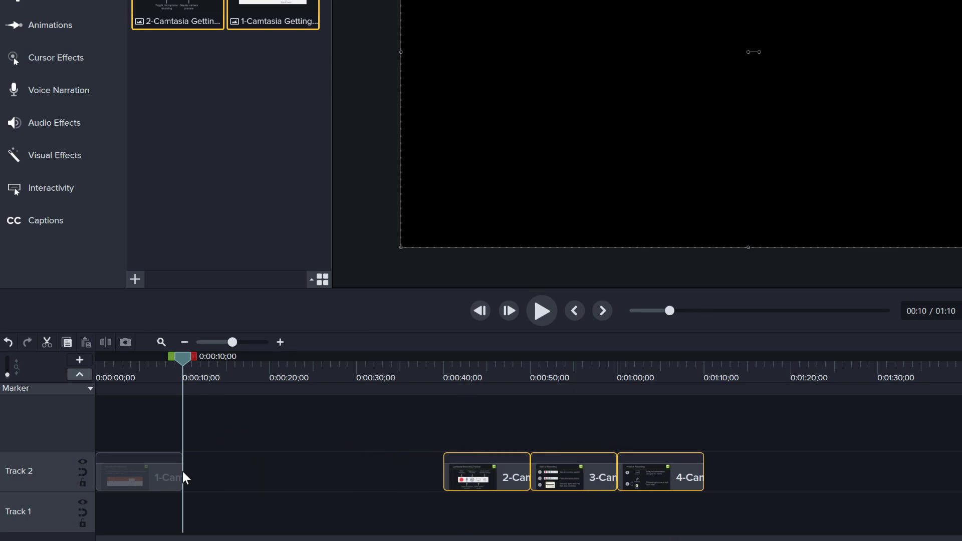
Stretch the first slide clip across the gap to meet slide 2, then select slide 2
left_click_drag(186, 477, 373, 478)
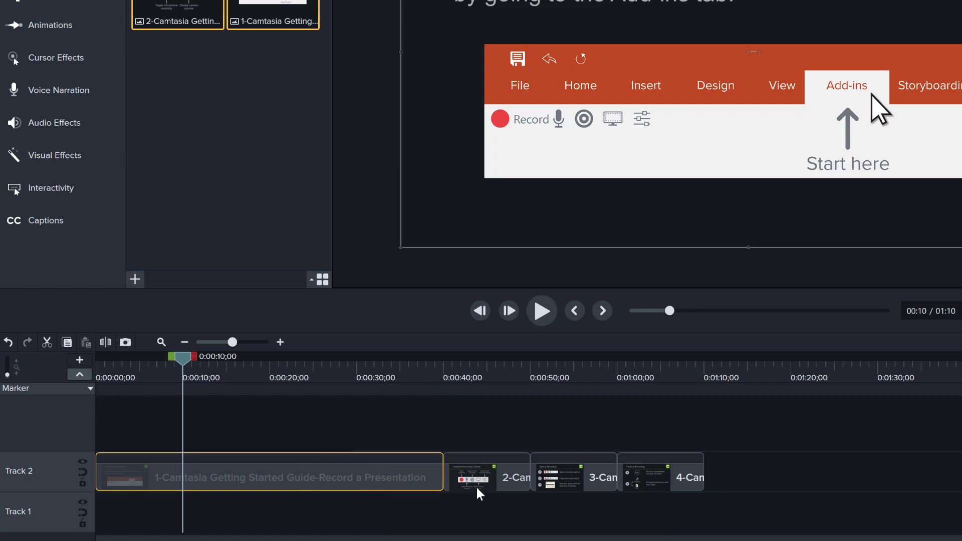
left_click(477, 479)
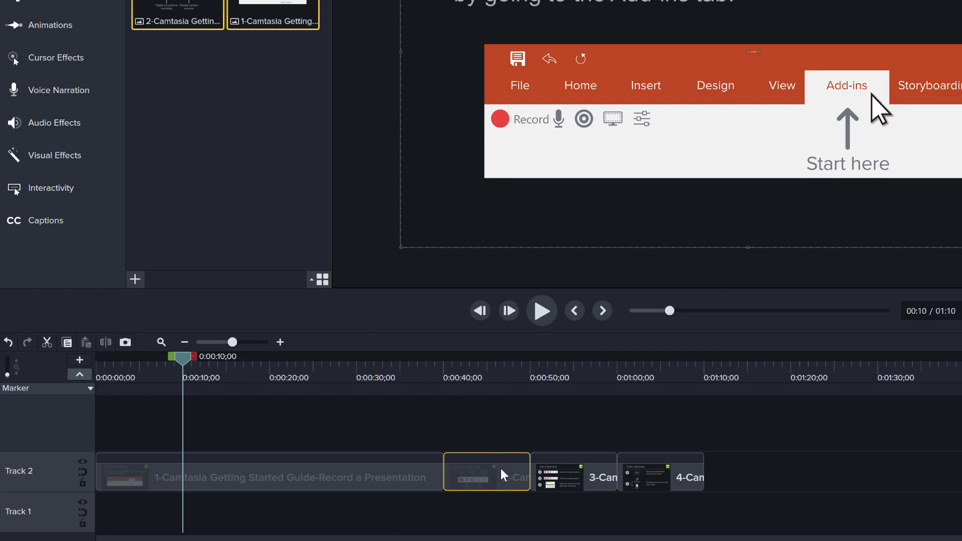
mouse_move(499, 490)
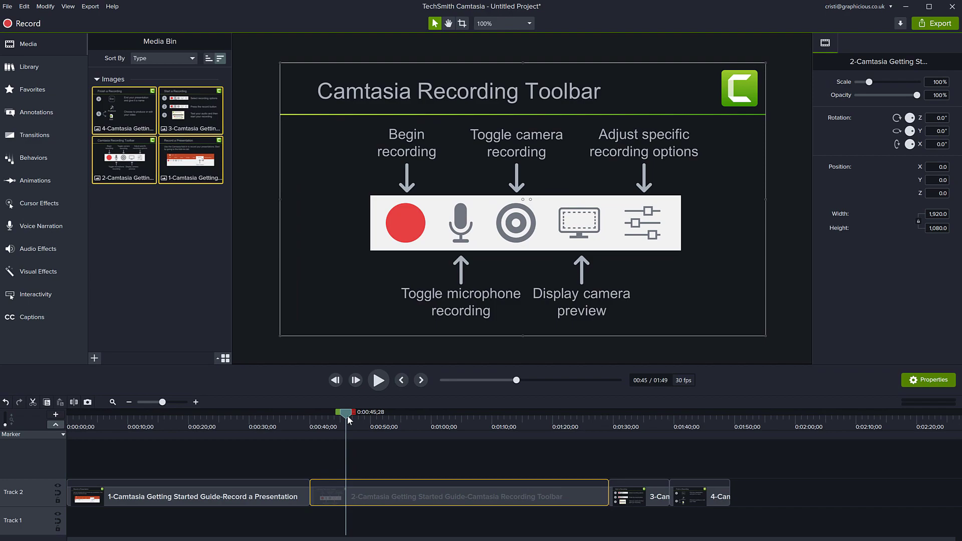
mouse_move(33, 235)
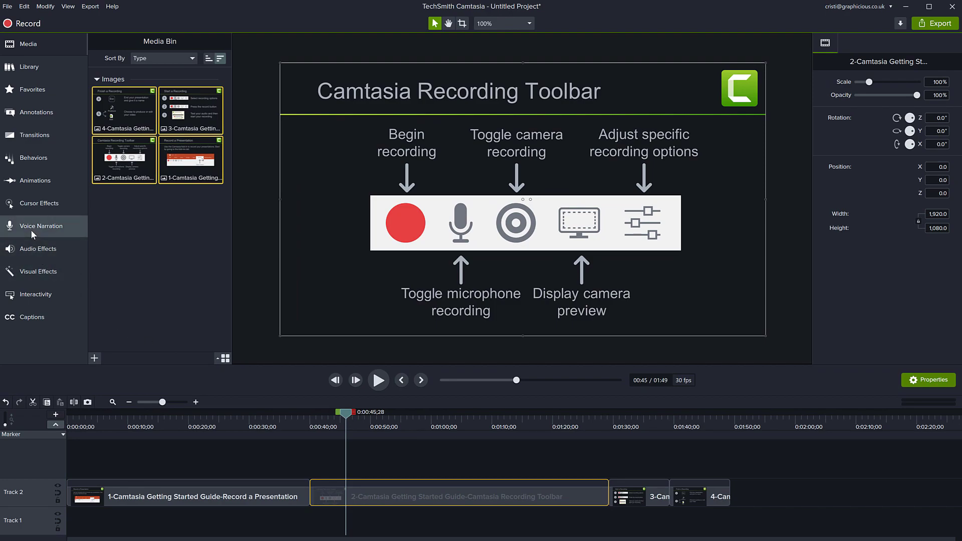
Record a short voice narration beginning partway through the second slide
left_click(41, 226)
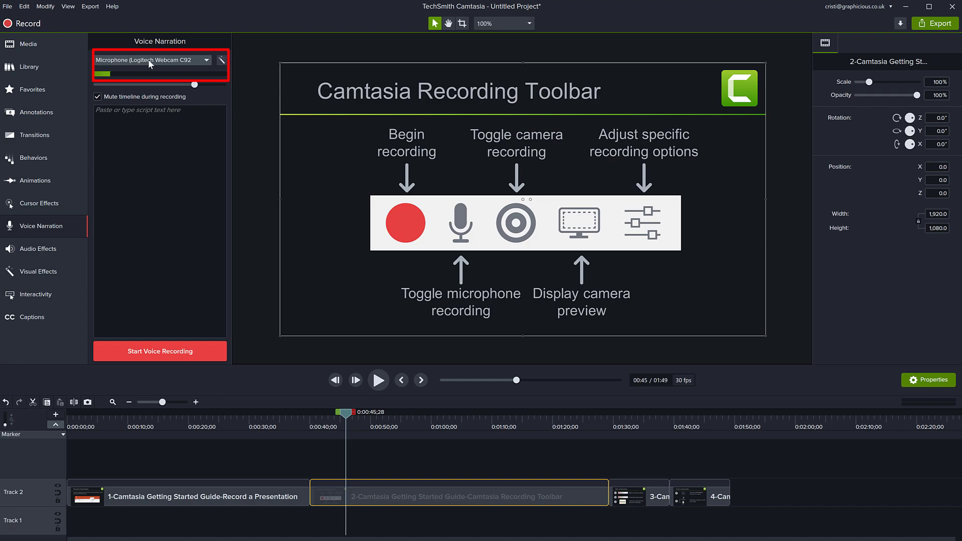
mouse_move(160, 355)
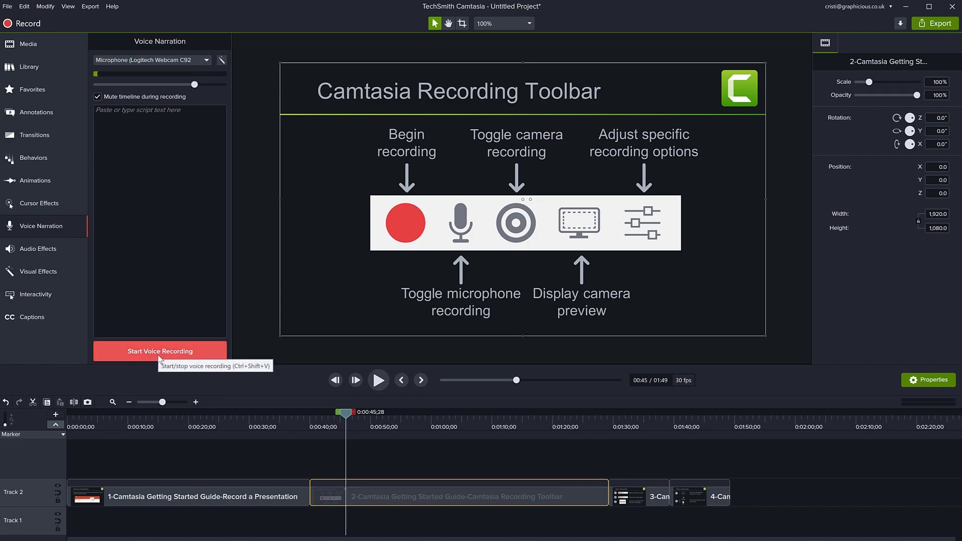
left_click(160, 352)
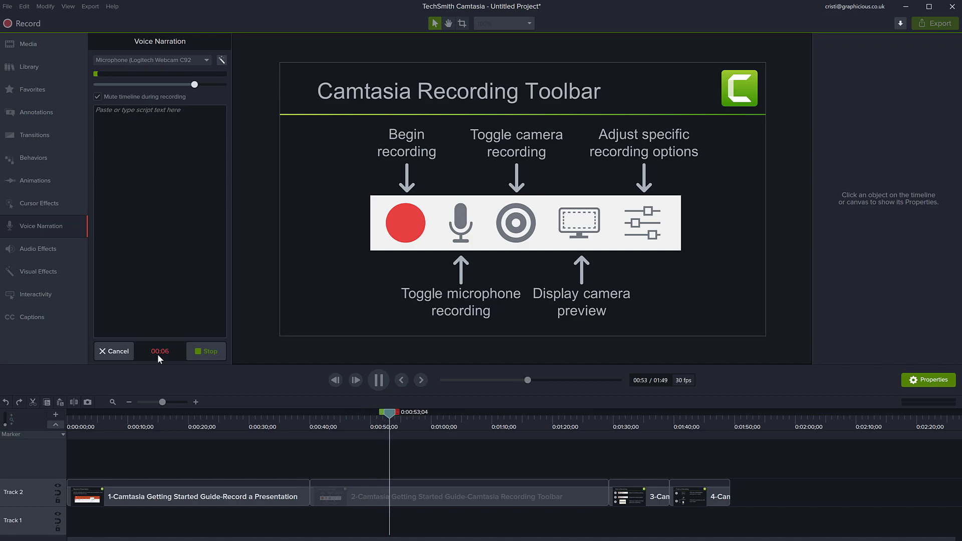
left_click(207, 352)
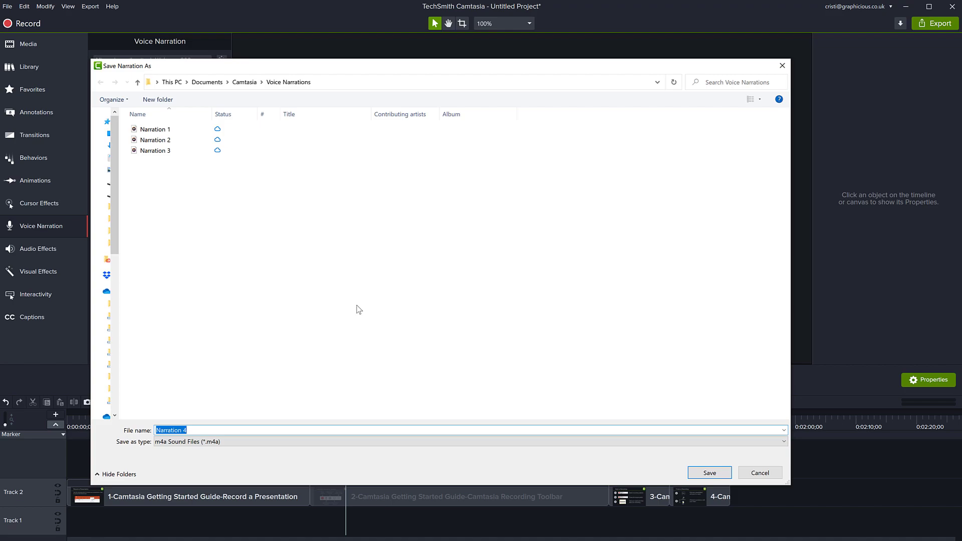
mouse_move(363, 304)
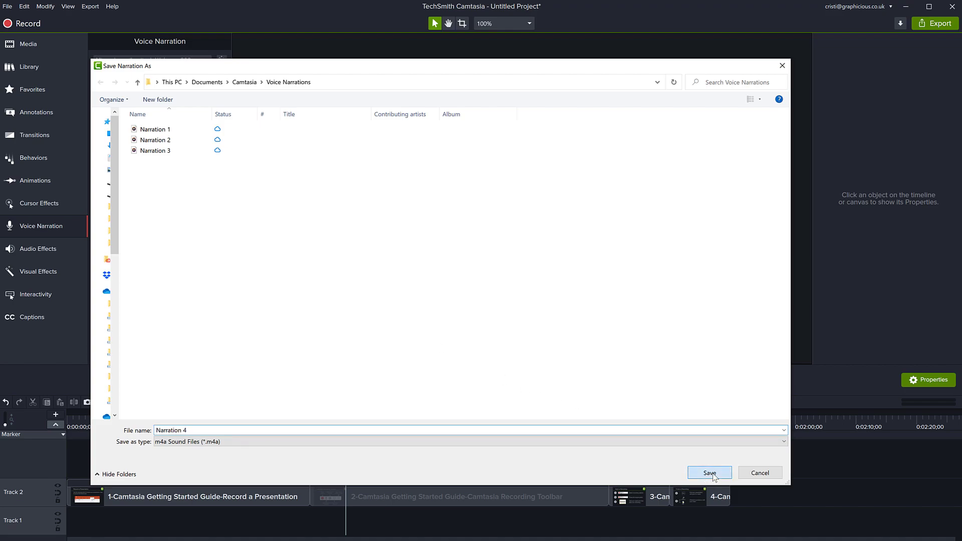
Save the recording as 'Narration 4' so it lands on a new Track 3
left_click(710, 474)
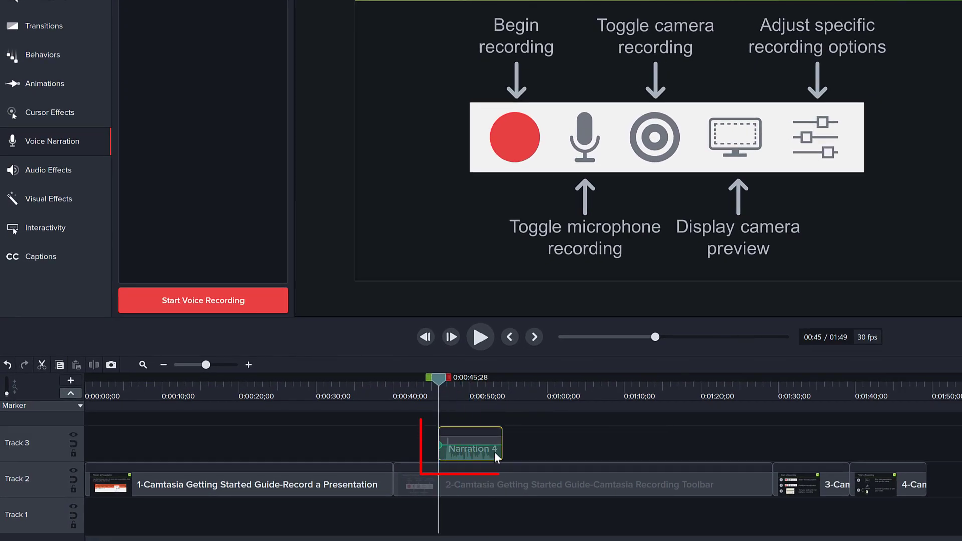
left_click(473, 445)
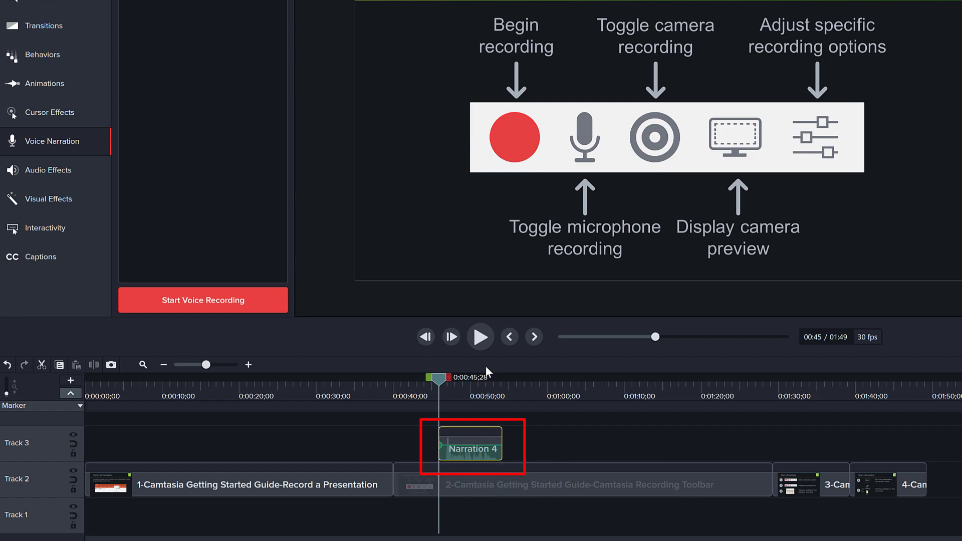
left_click(481, 337)
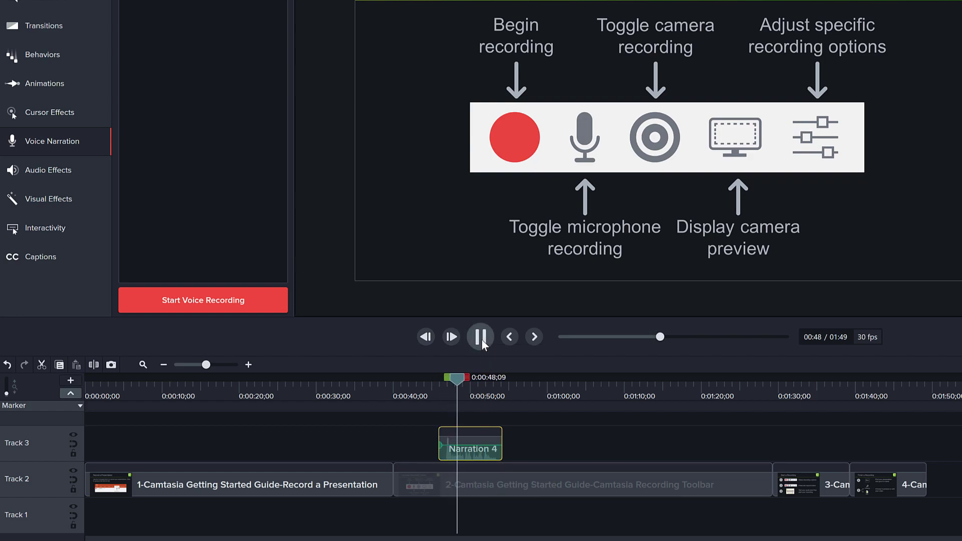
left_click(480, 337)
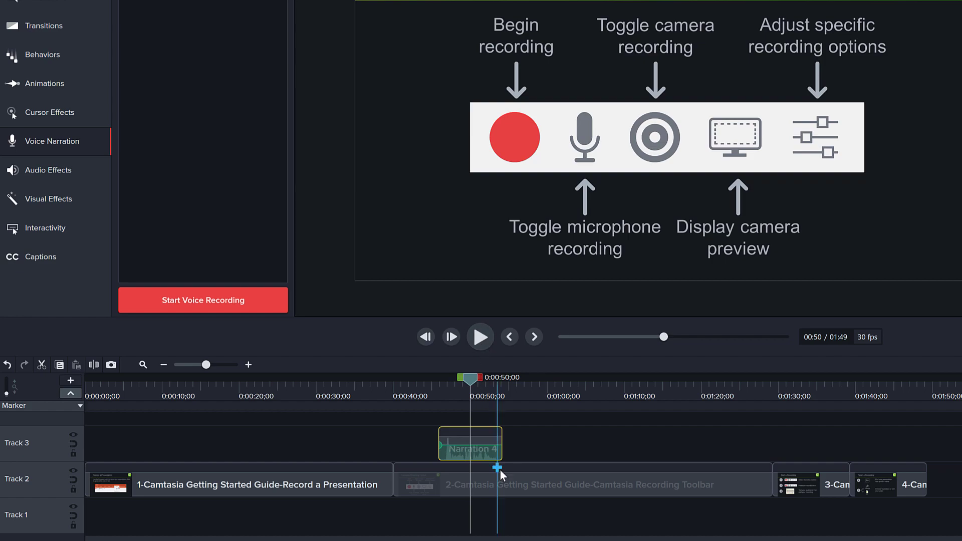
Trim the slide 2 clip to about 16 seconds, pulling slides 3–4 earlier
left_click(577, 485)
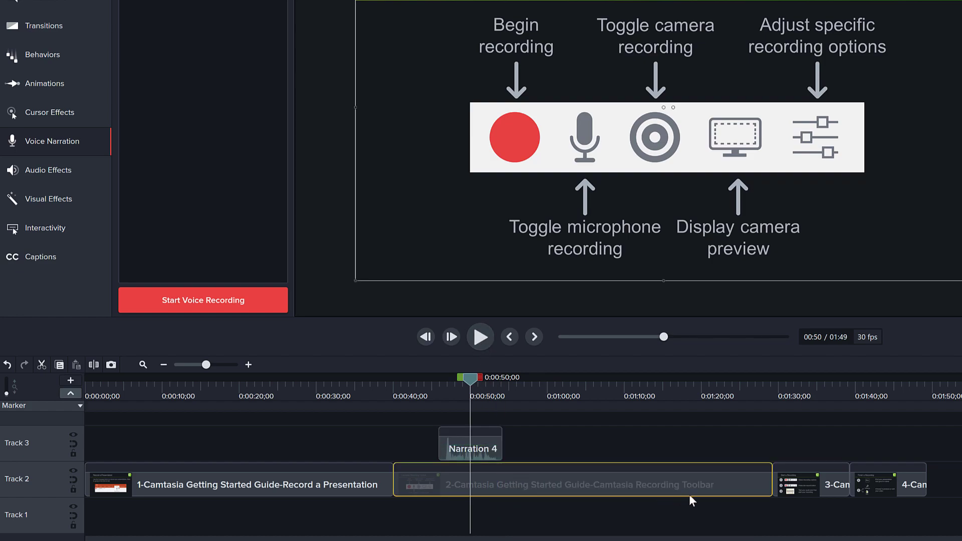
mouse_move(767, 486)
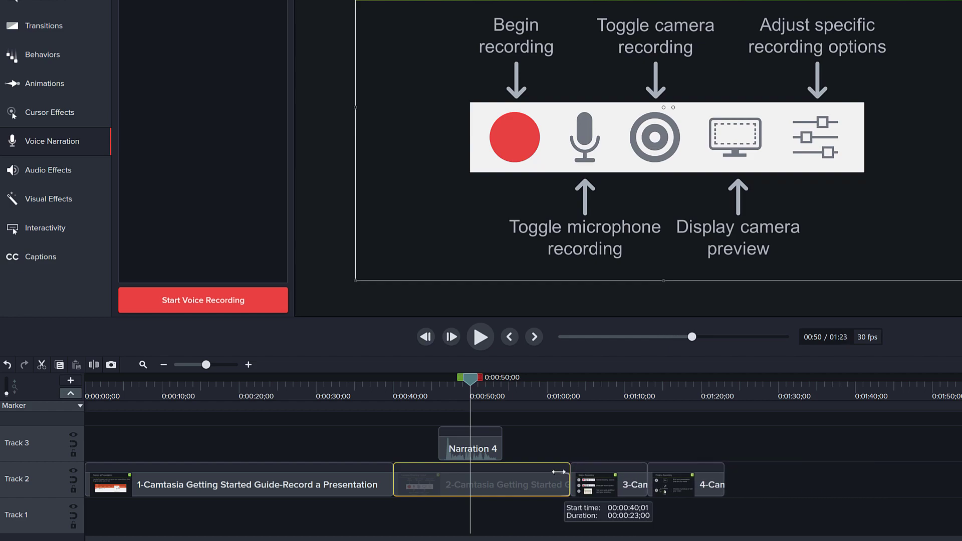
left_click_drag(559, 472, 521, 472)
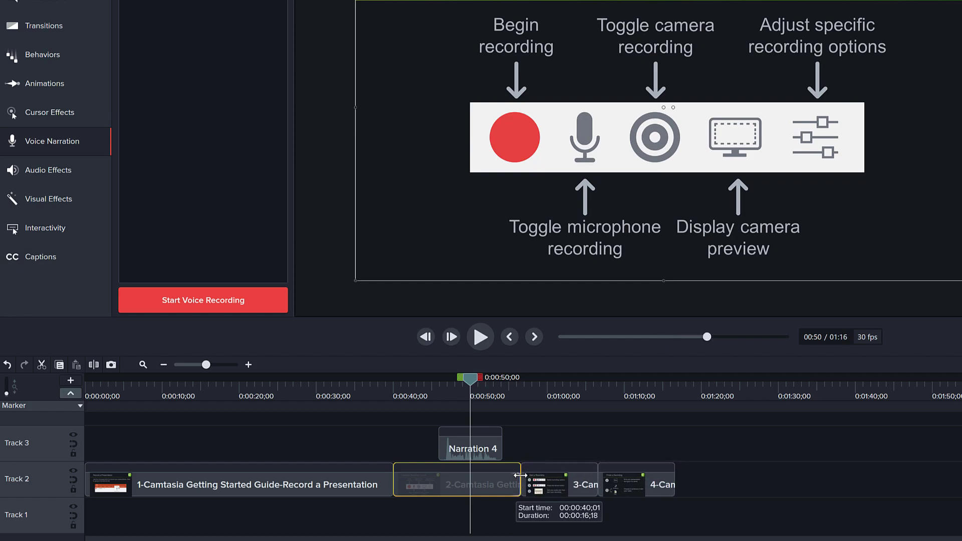